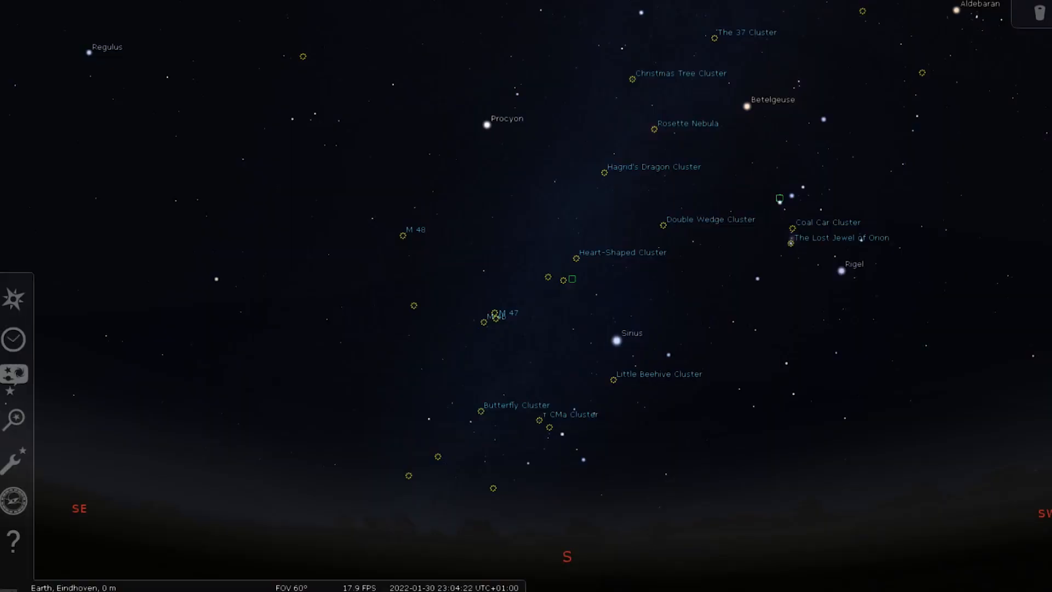
Set Stellarium's observing location to Detroit, United States of America via the 'detroi' city search
click(13, 339)
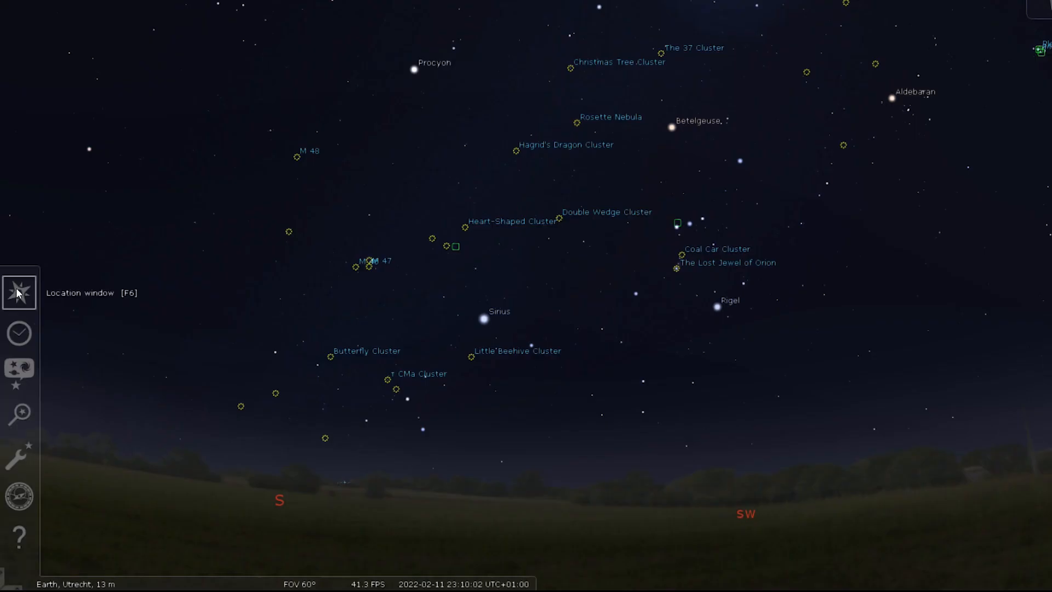
text(detroi)
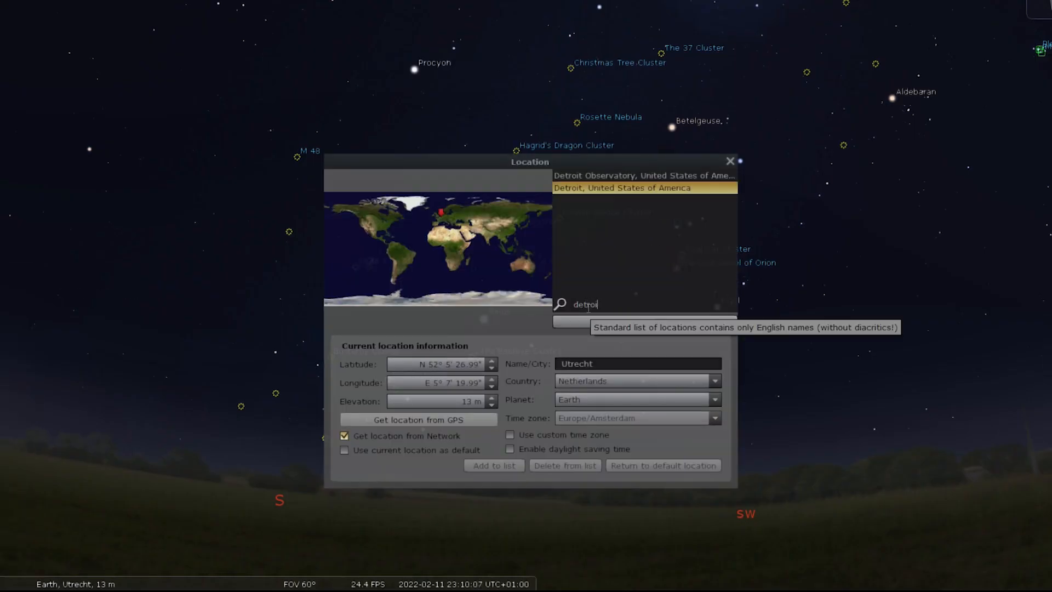
click(624, 188)
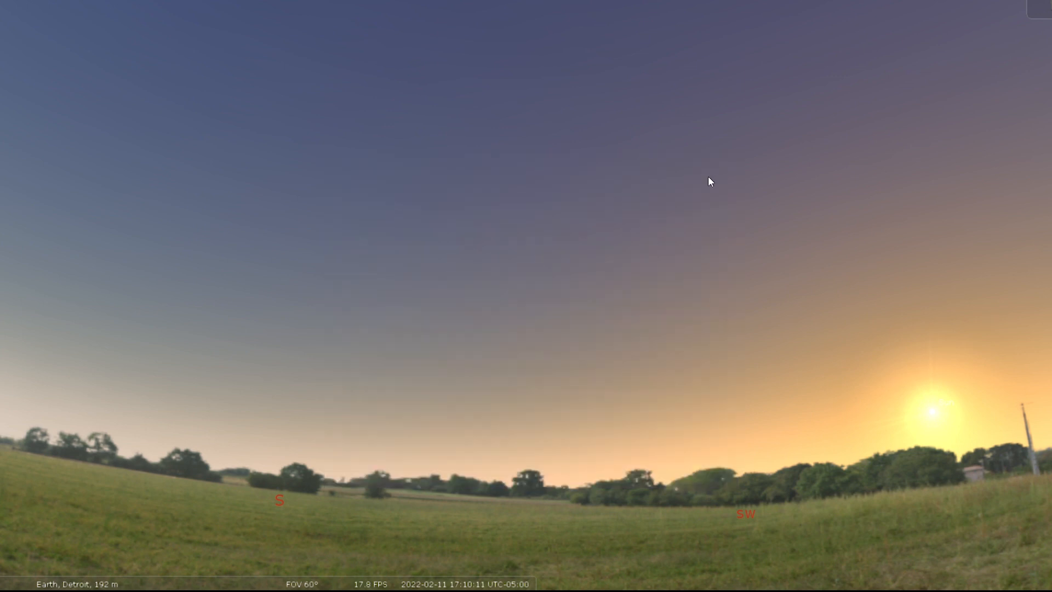
click(290, 395)
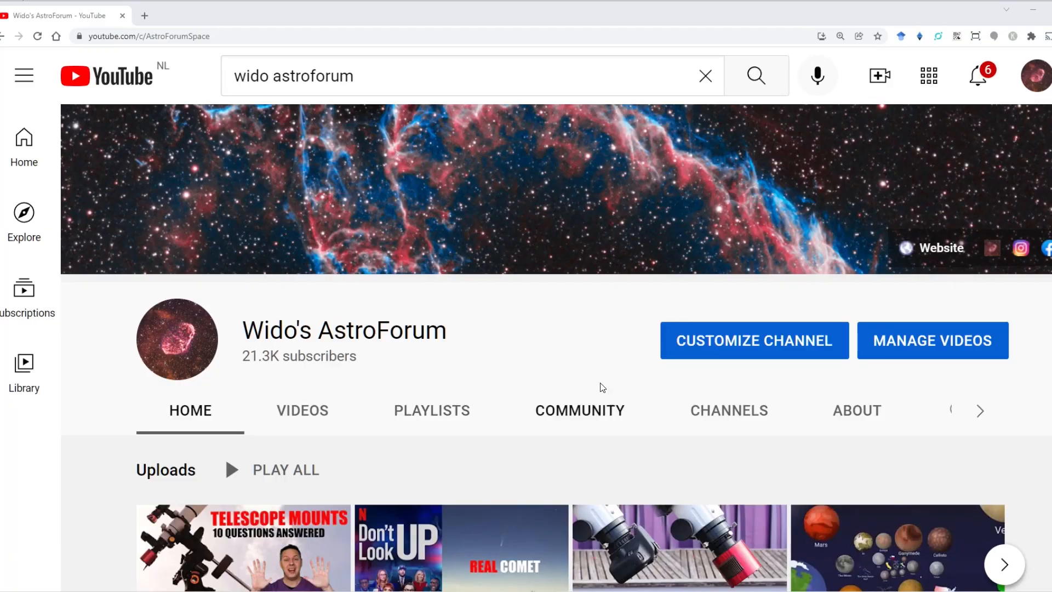
Scroll down Wido's AstroForum channel to its equipment review playlists
scroll(down, 3)
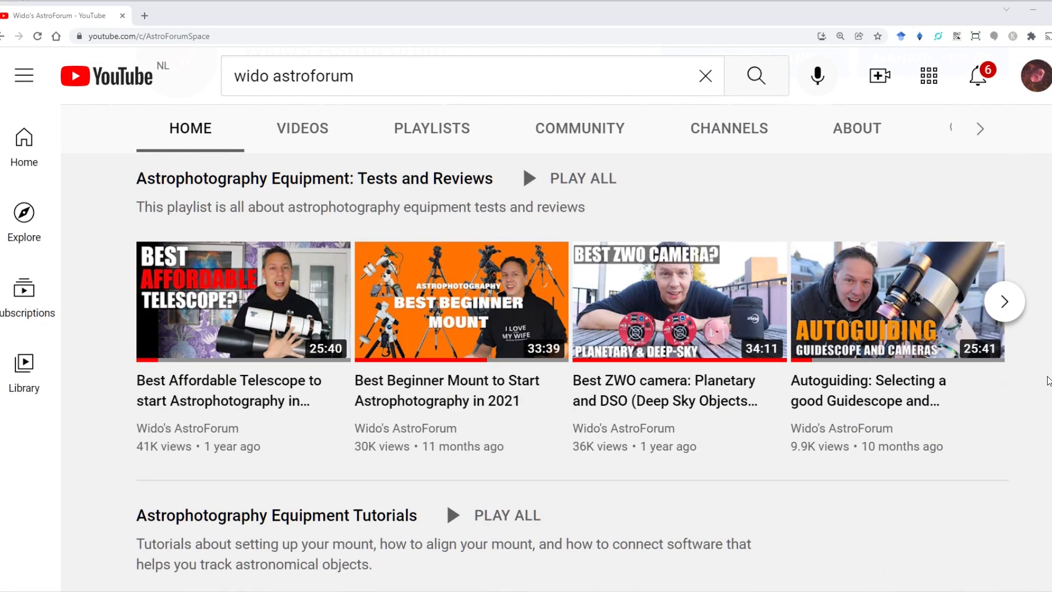
scroll(down, 3)
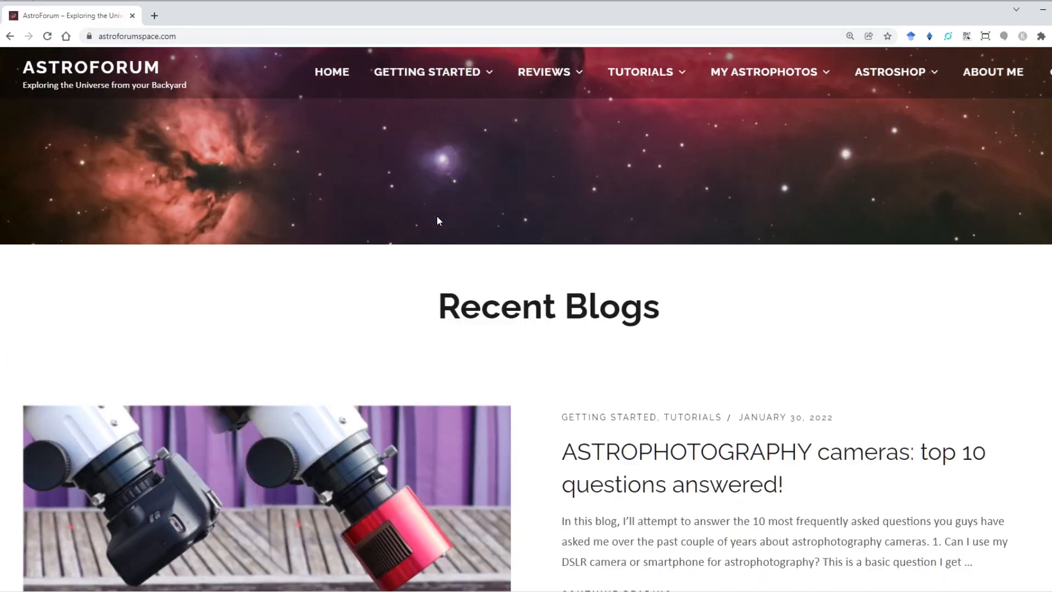
Scroll the AstroForum Recent Blogs list down to the NASA APOD award post
scroll(down, 3)
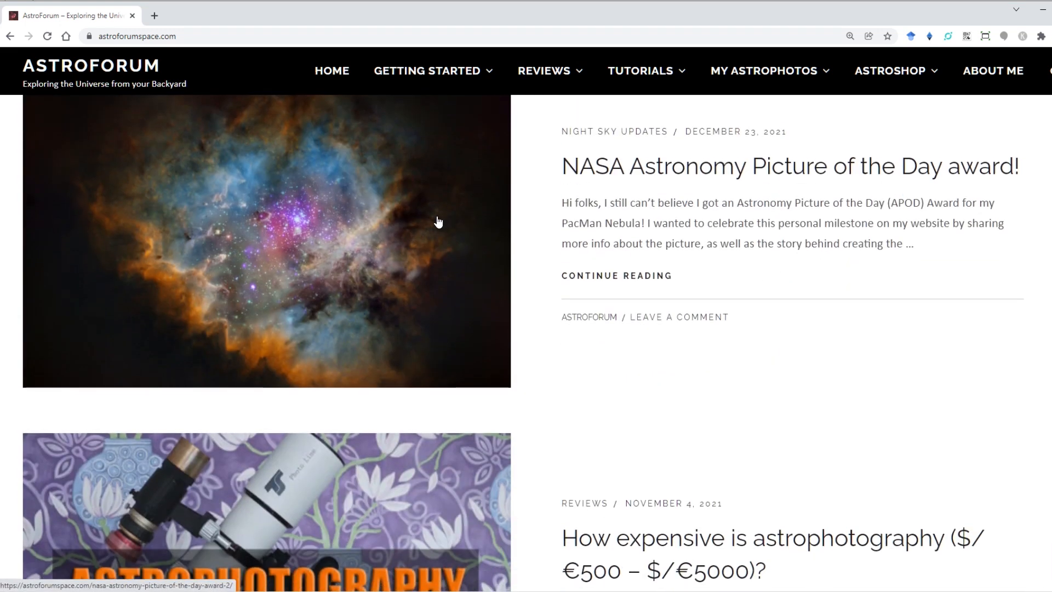
scroll(down, 3)
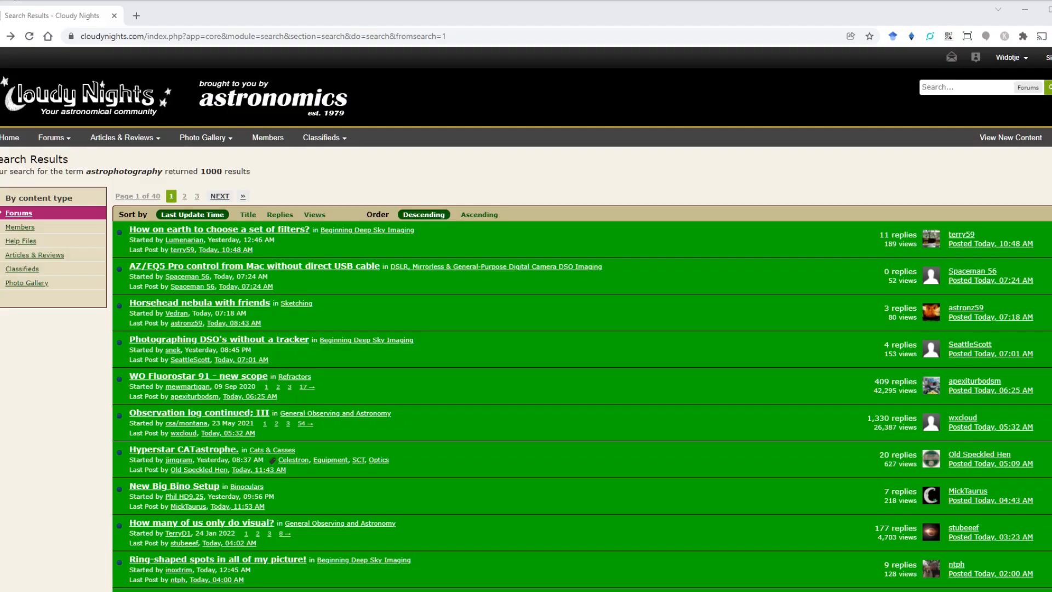
Scroll through the Cloudy Nights astrophotography search results thread list
scroll(down, 3)
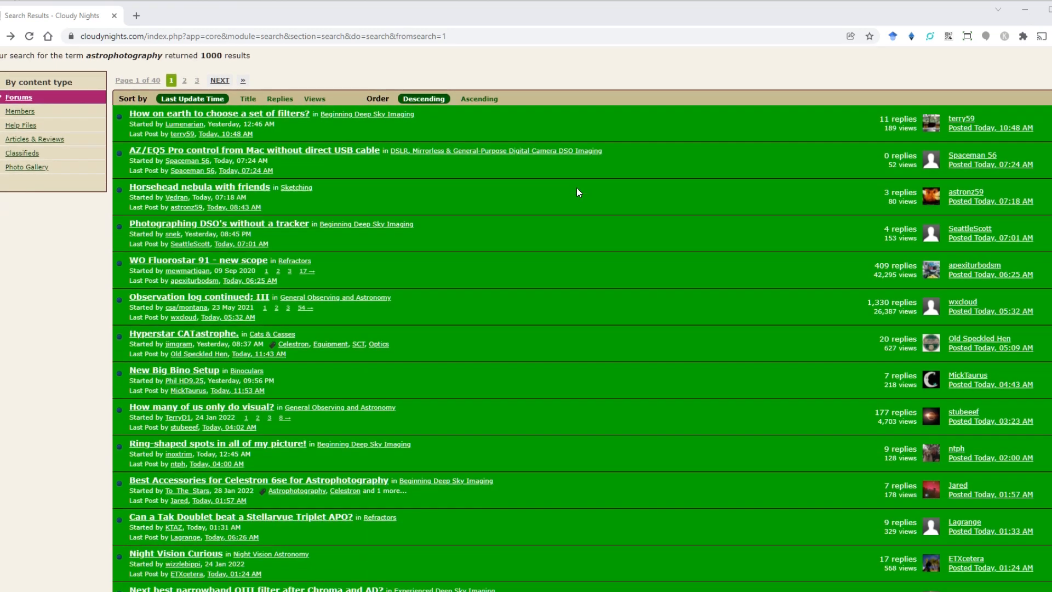
scroll(down, 3)
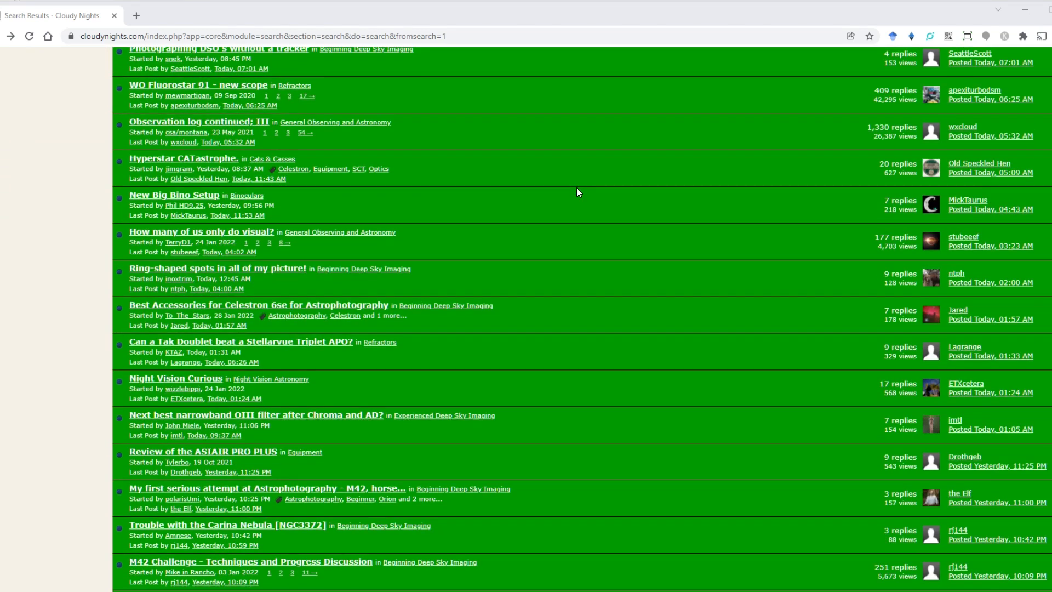
scroll(down, 3)
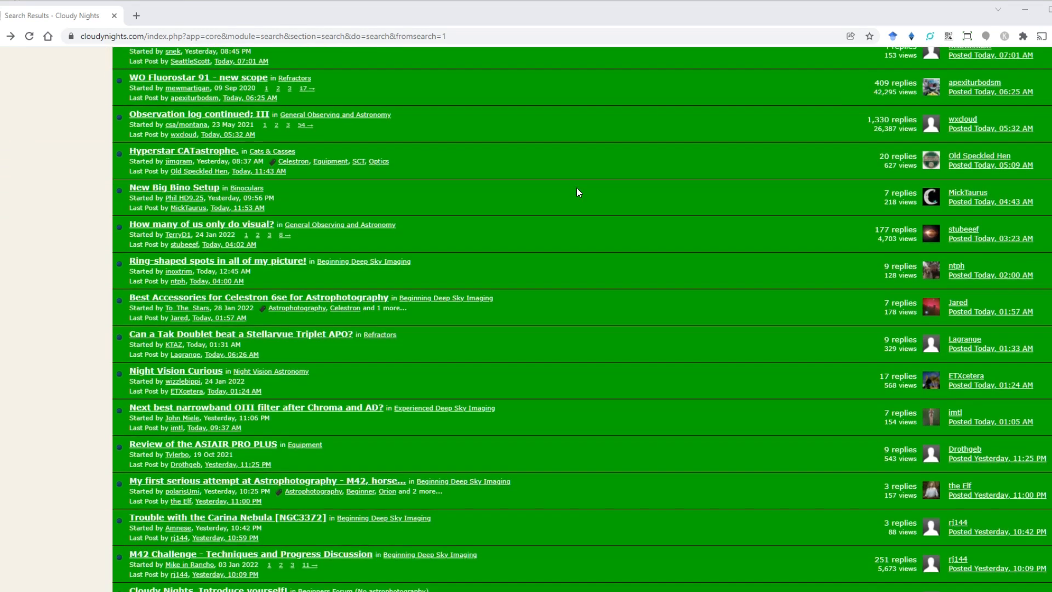
scroll(down, 3)
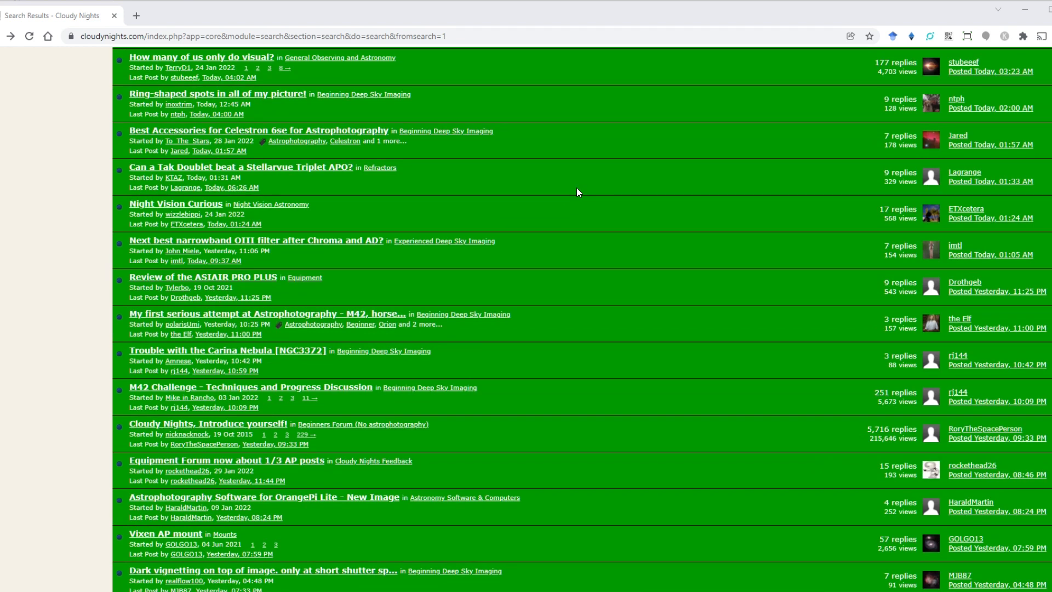
scroll(down, 3)
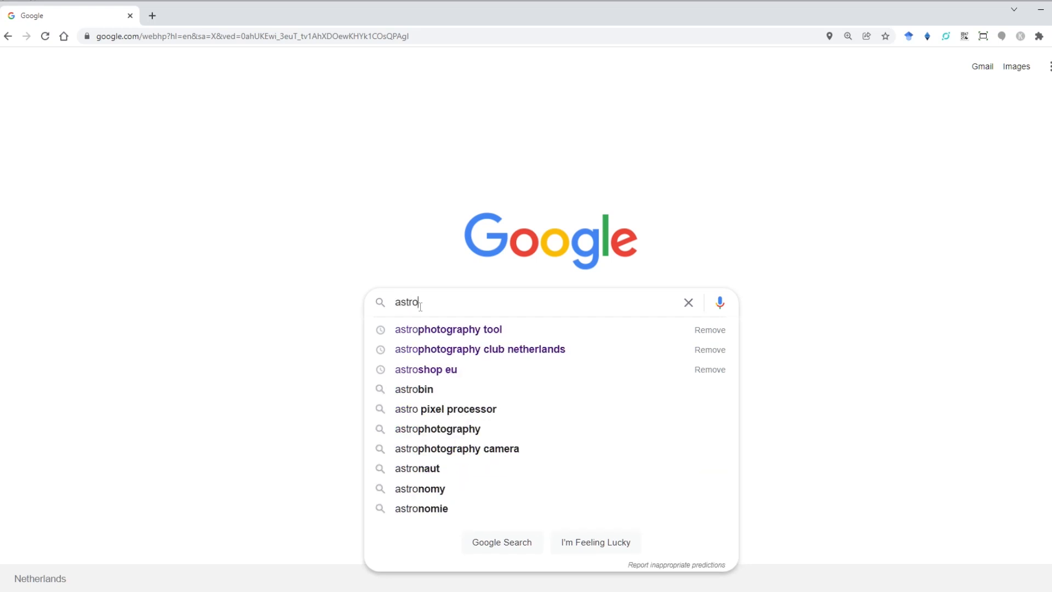
Complete the Google query to 'astrophotography' and search
text(photography)
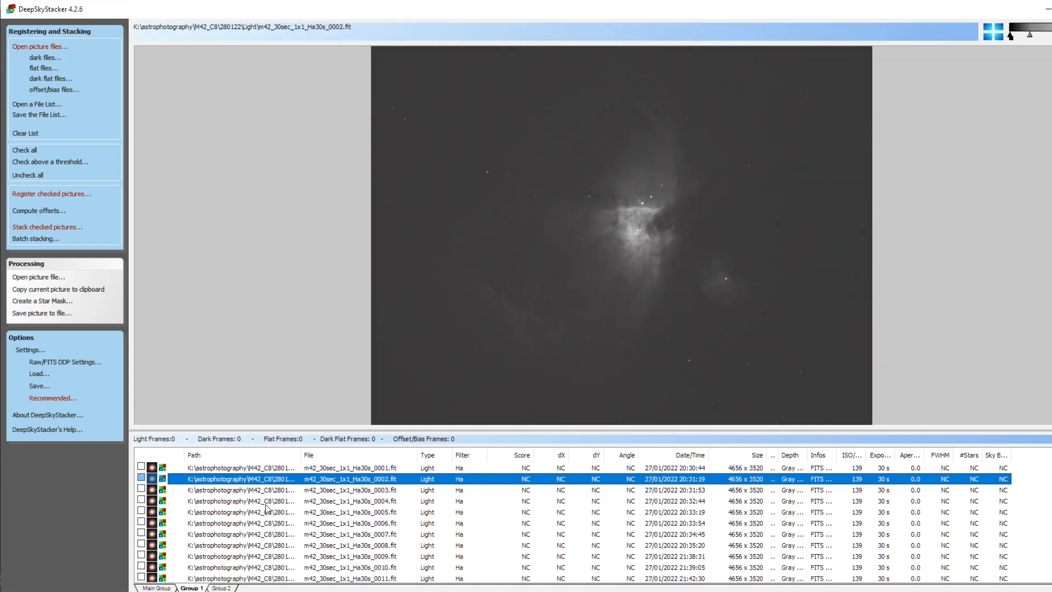
Preview the M42 Ha 30-second light frame m42_30sec_1x1_Ha30s_0002.fit
click(349, 501)
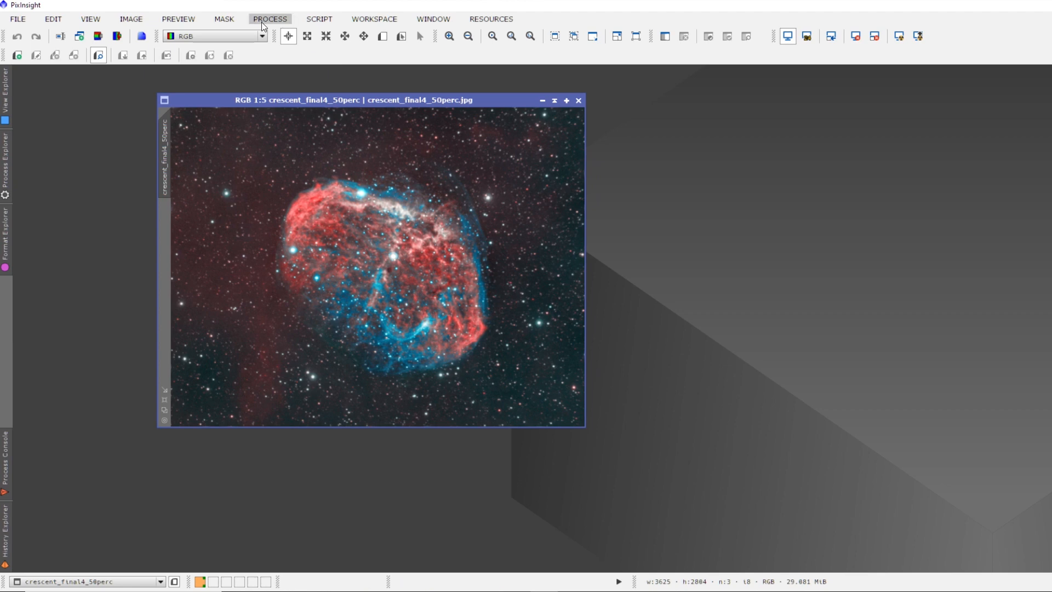
Open PixInsight's PROCESS menu for the Crescent Nebula image
click(269, 19)
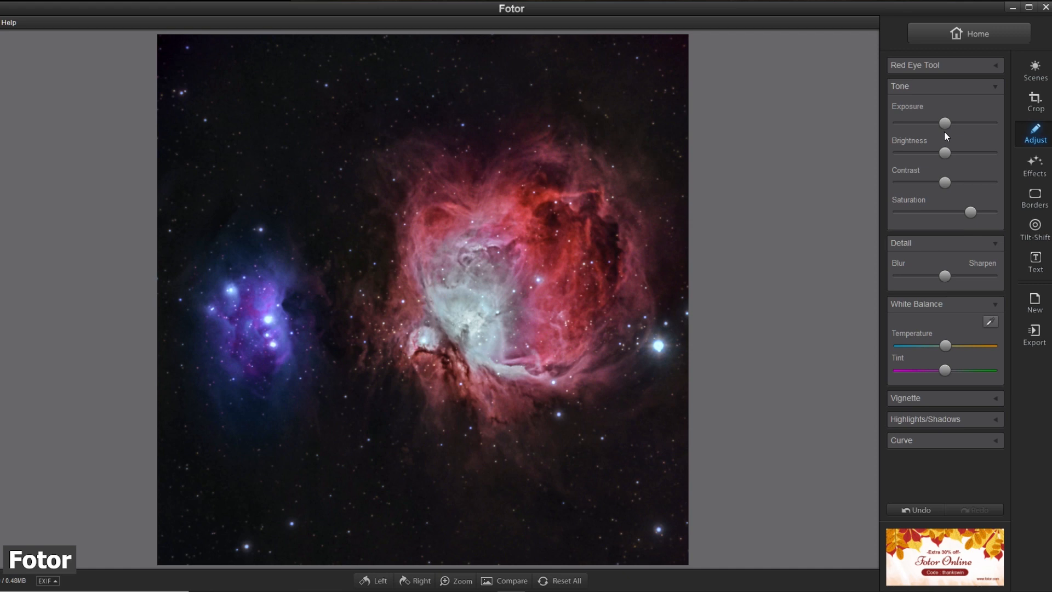
Nudge the Exposure slider on the Orion Nebula photo in Fotor's Adjust tools
drag(944, 124, 953, 124)
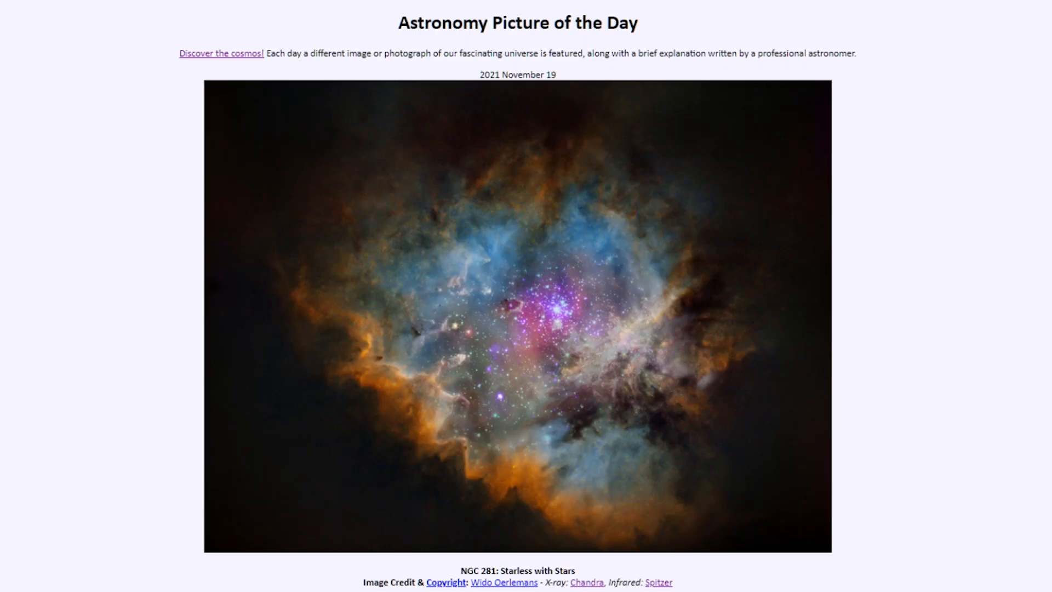
Scroll down the 2021 November 19 APOD page showing NGC 281
scroll(down, 3)
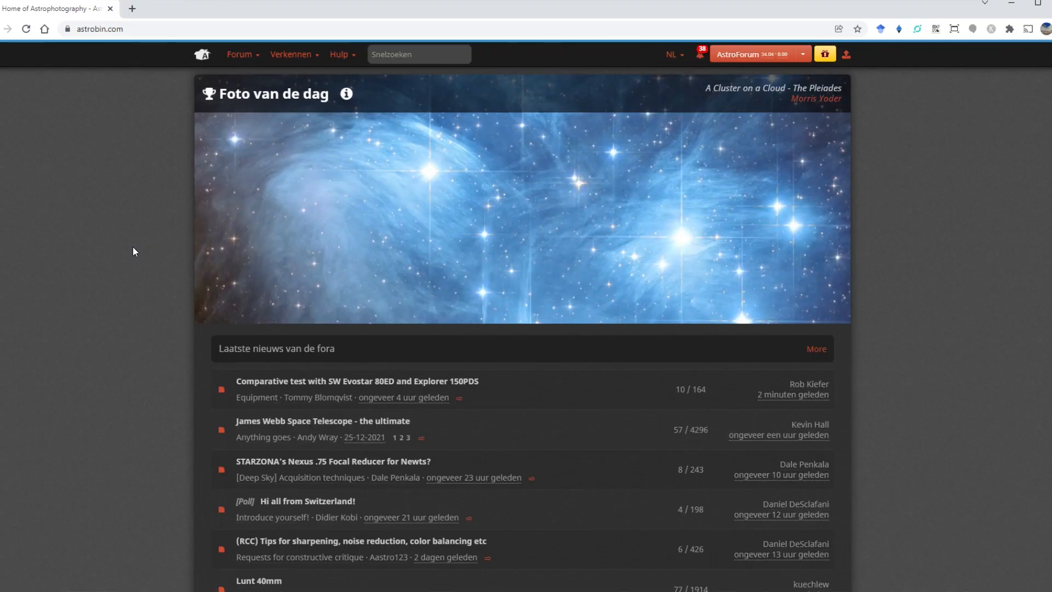
Scroll AstroBin's global stream down to the Whirlpool in HARGB image
scroll(down, 3)
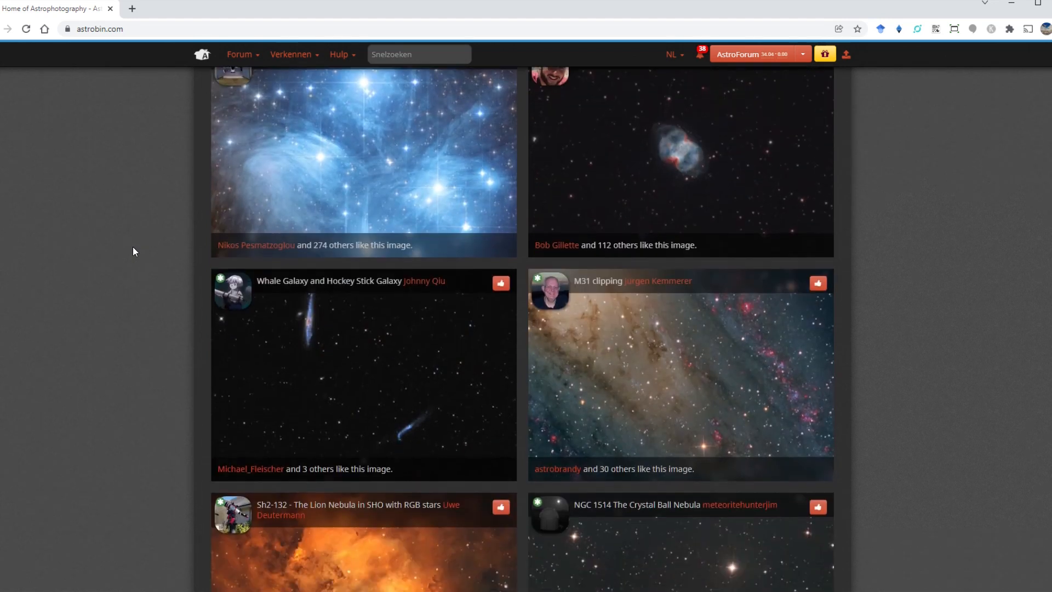
scroll(down, 3)
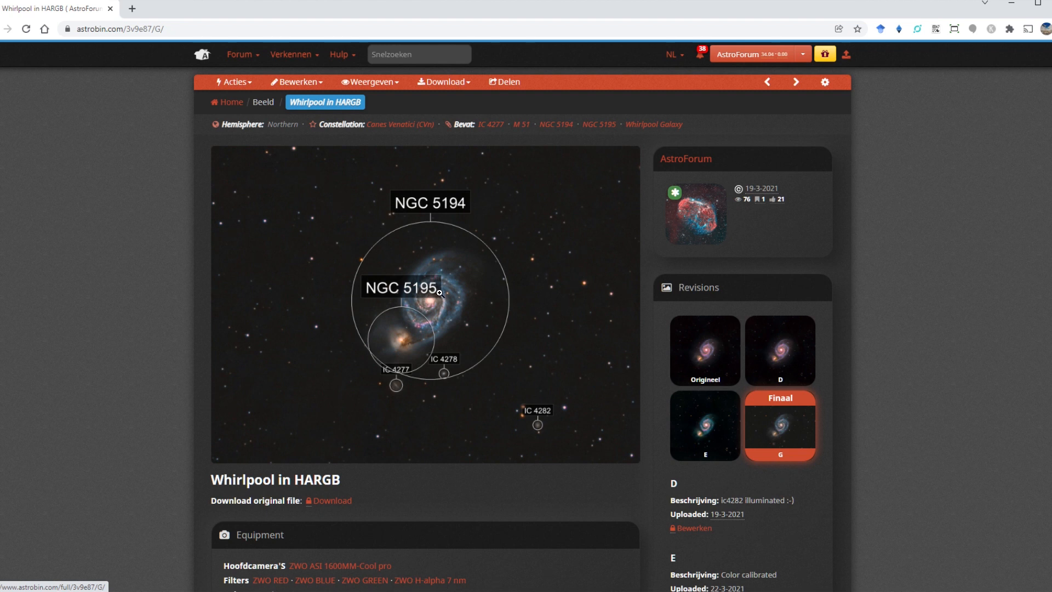
Go back to the AstroBin home page and scroll the Global stream to Lion Nebula and Thor's Helmet
click(430, 302)
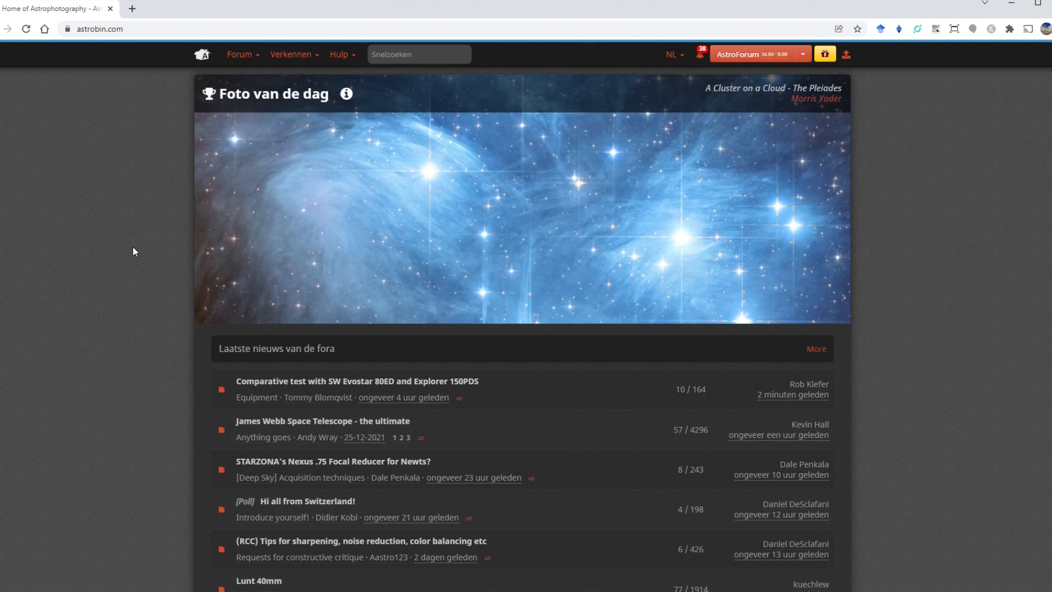
scroll(down, 3)
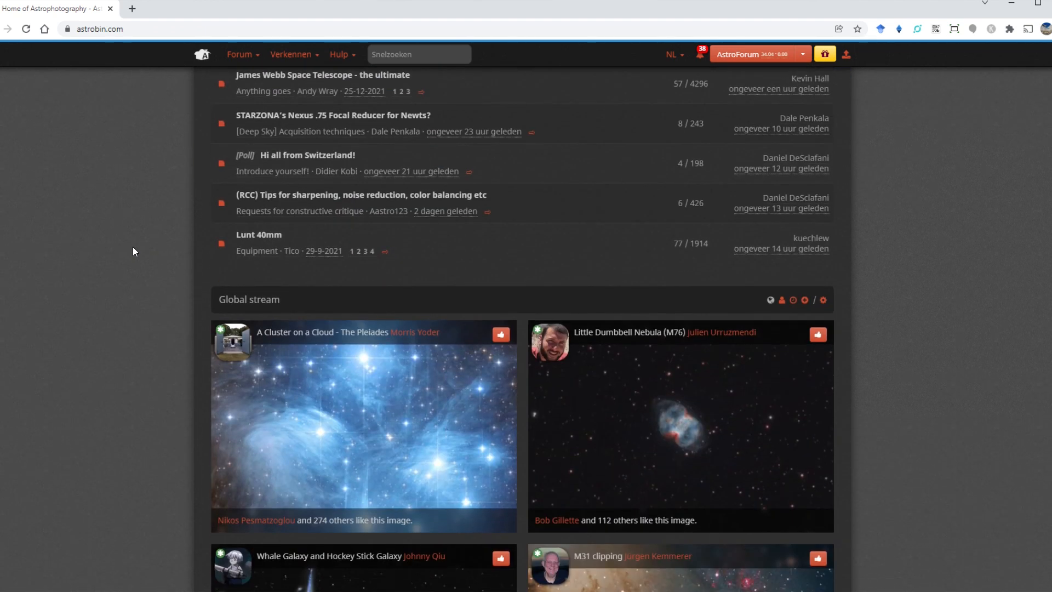
scroll(down, 3)
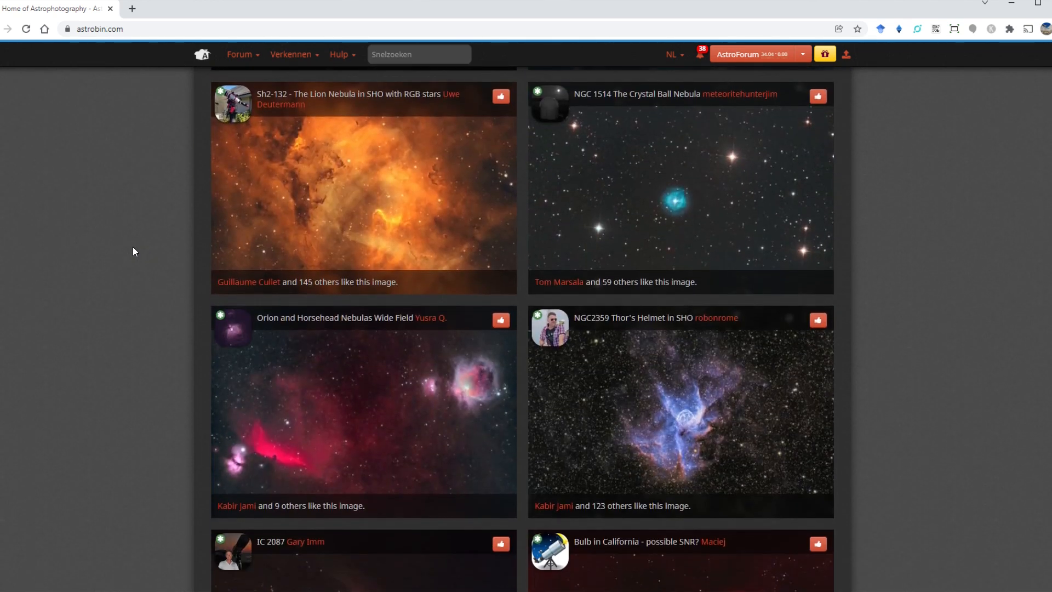